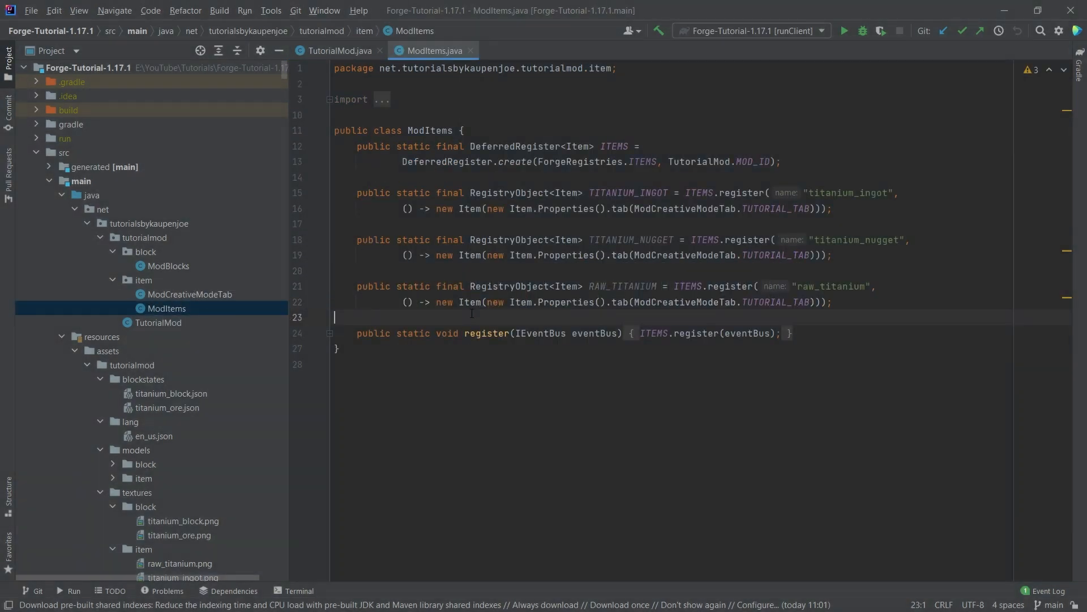
- Duplicate the RAW_TITANIUM registration and rename it to TOMATO with registry name "tomato"
key("enter")
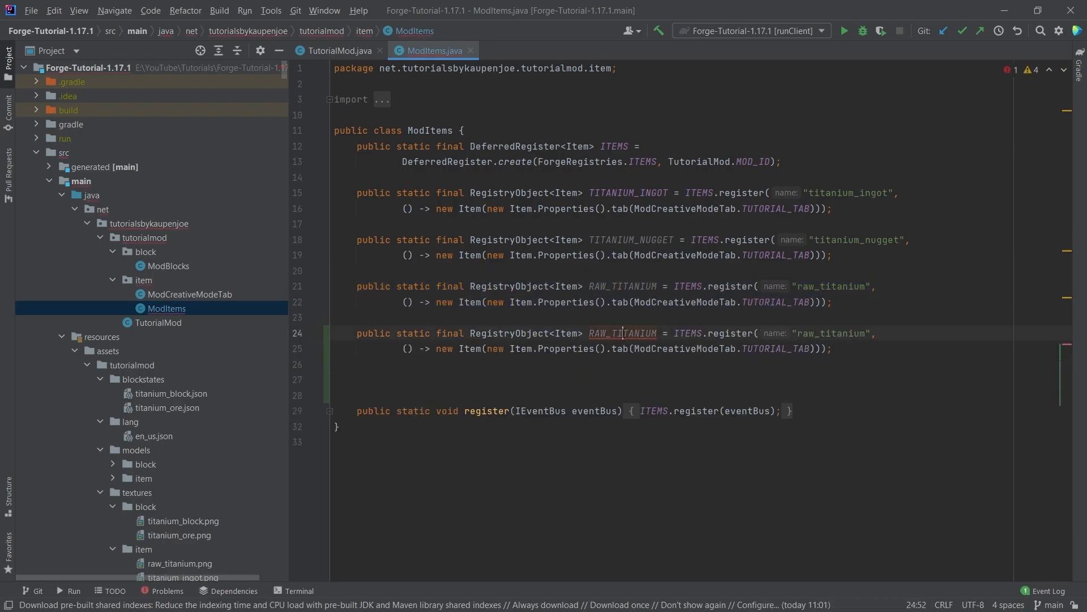
type("TOMATE")
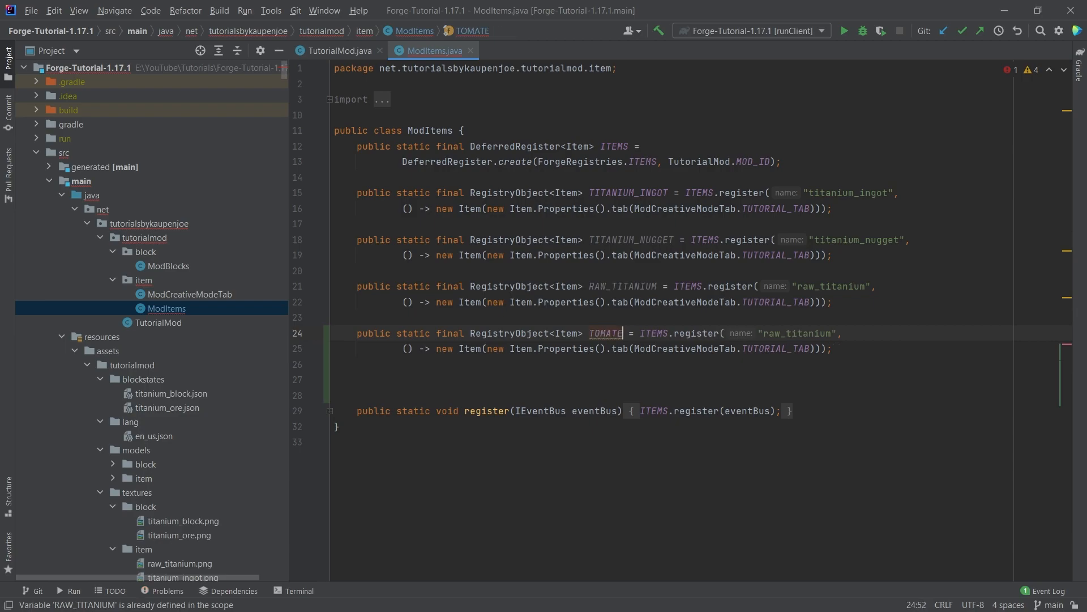
type("to")
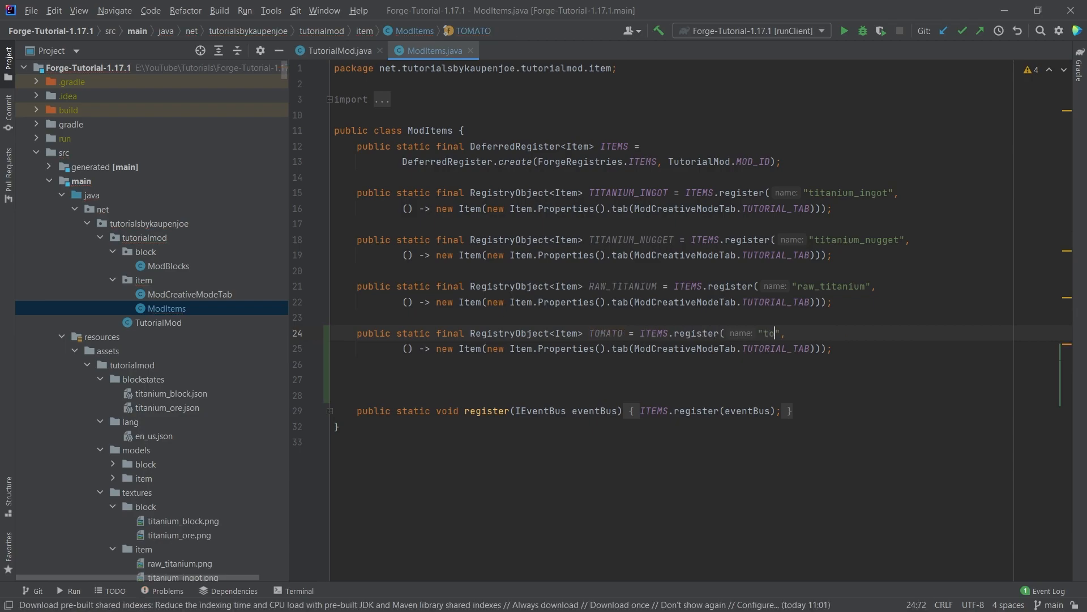
type("mato")
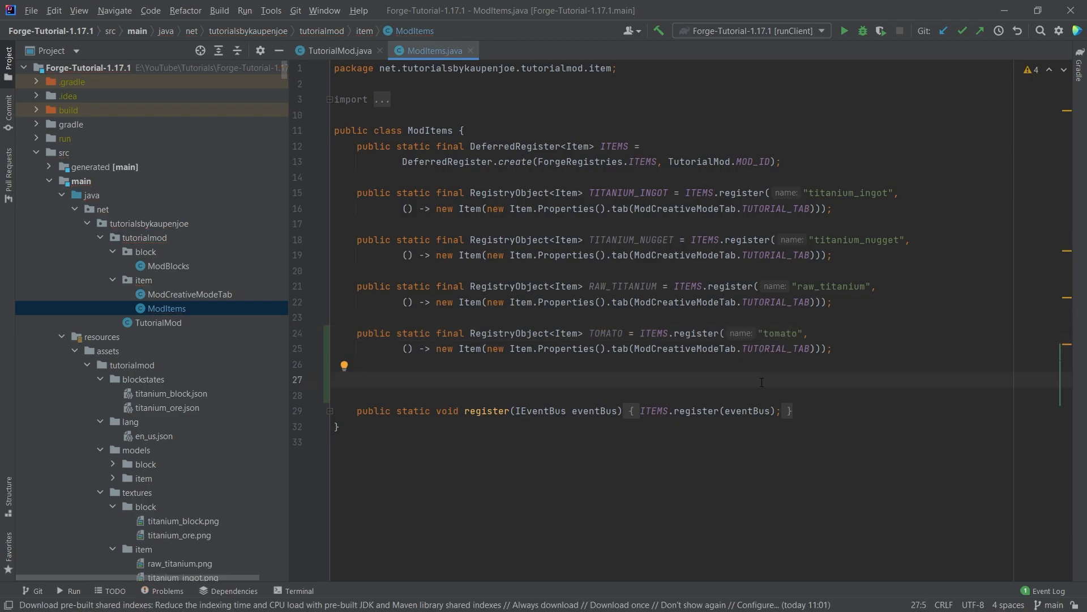
left_click(357, 380)
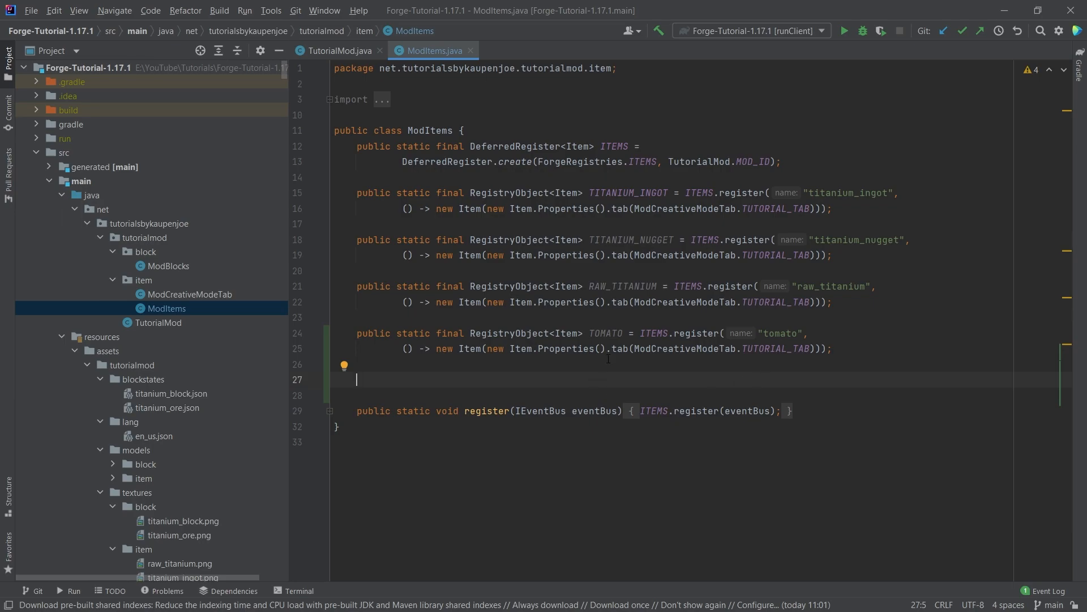
left_click(600, 348)
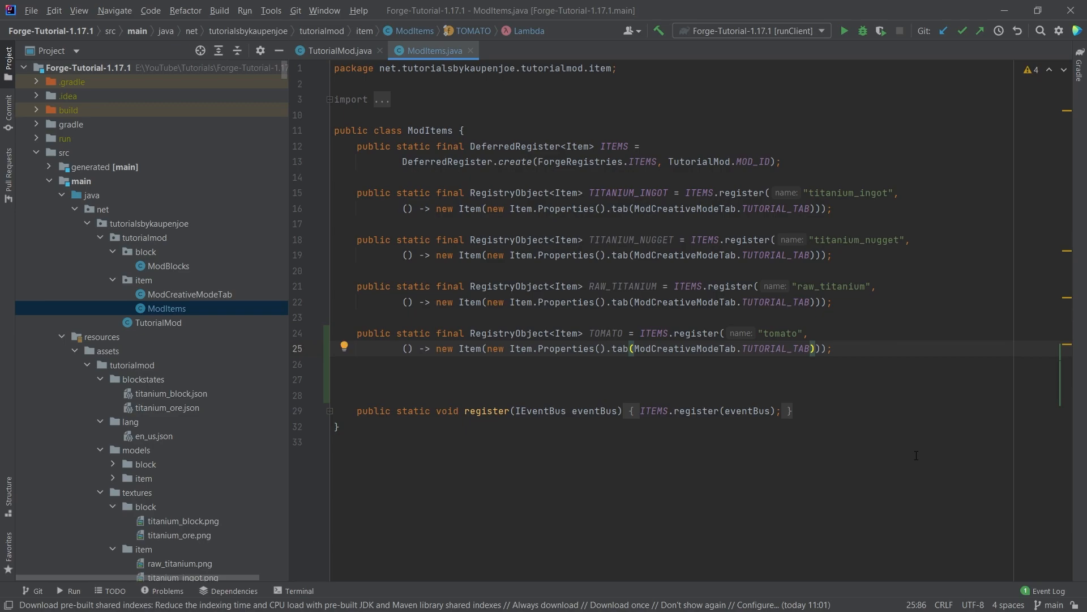
- Append a .food(new FoodProperties.Builder()...) call to the tomato's Item.Properties
type(".food(")
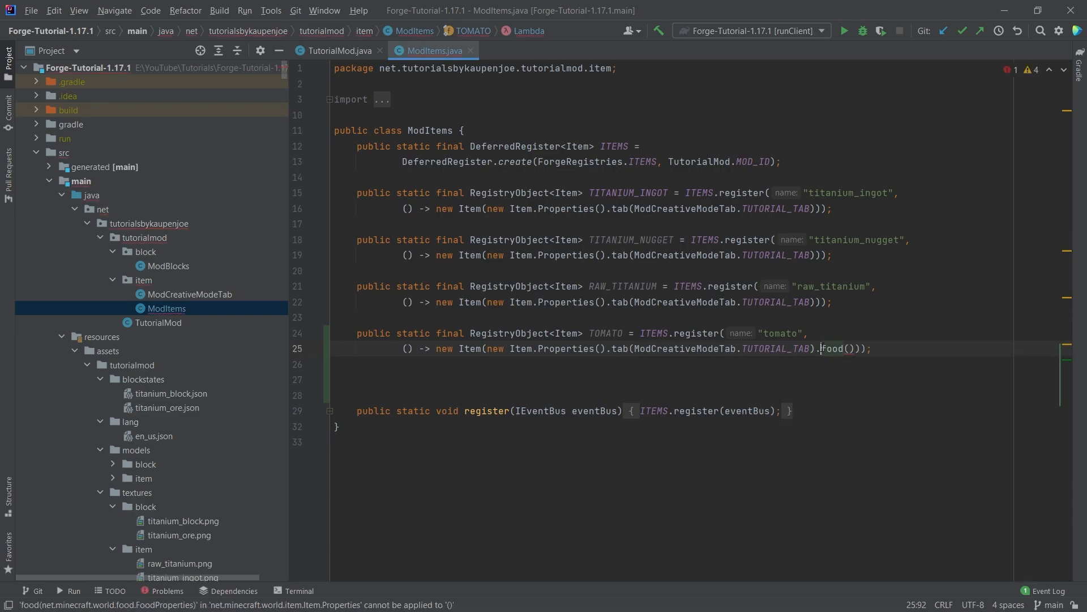
key("Enter")
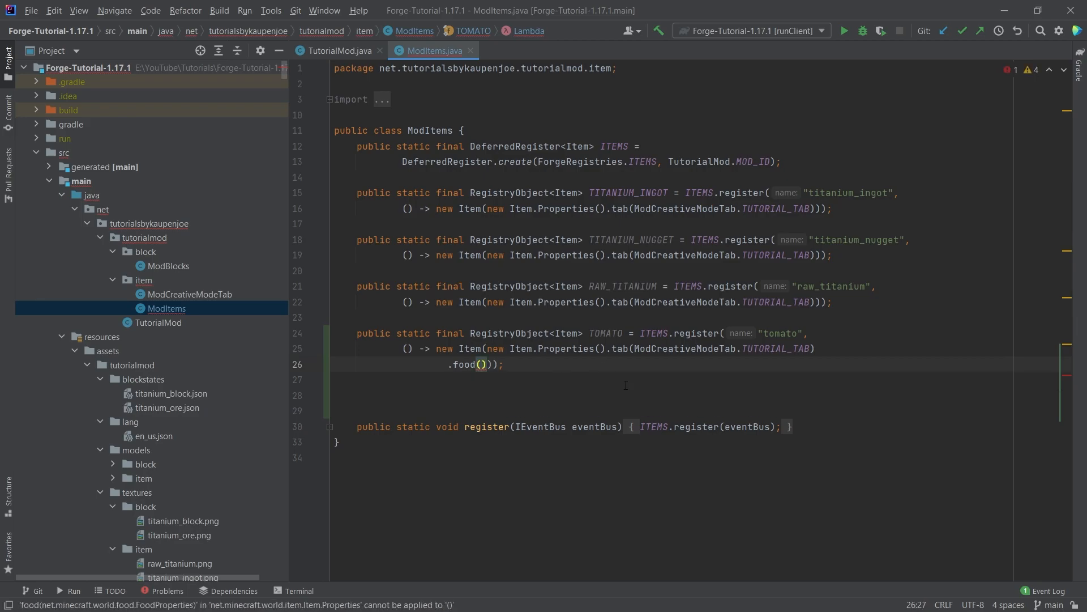
type("new FoodProperties.Builder(")
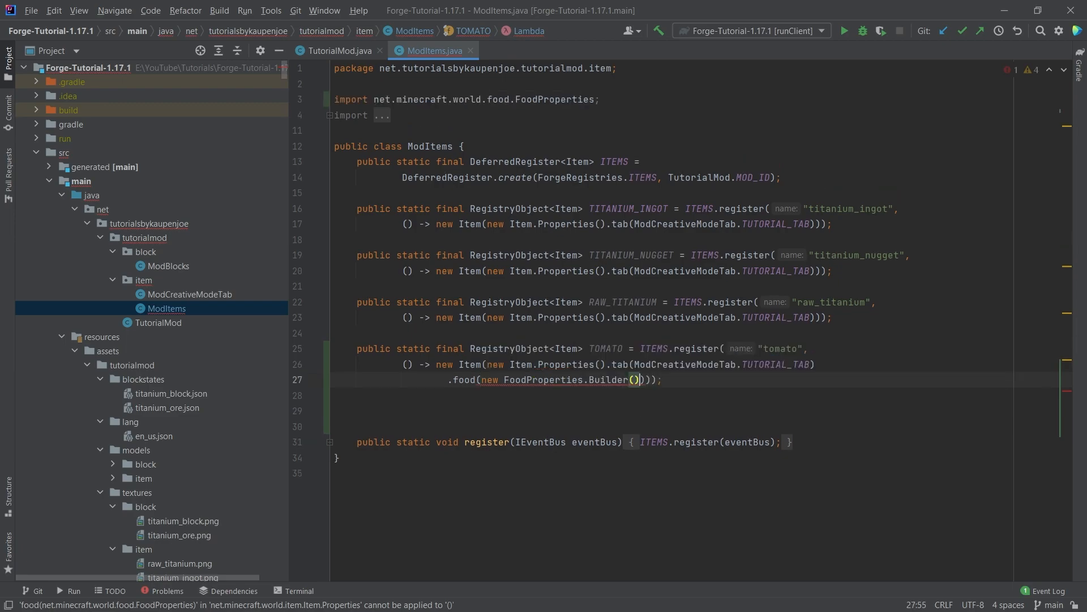
type(".")
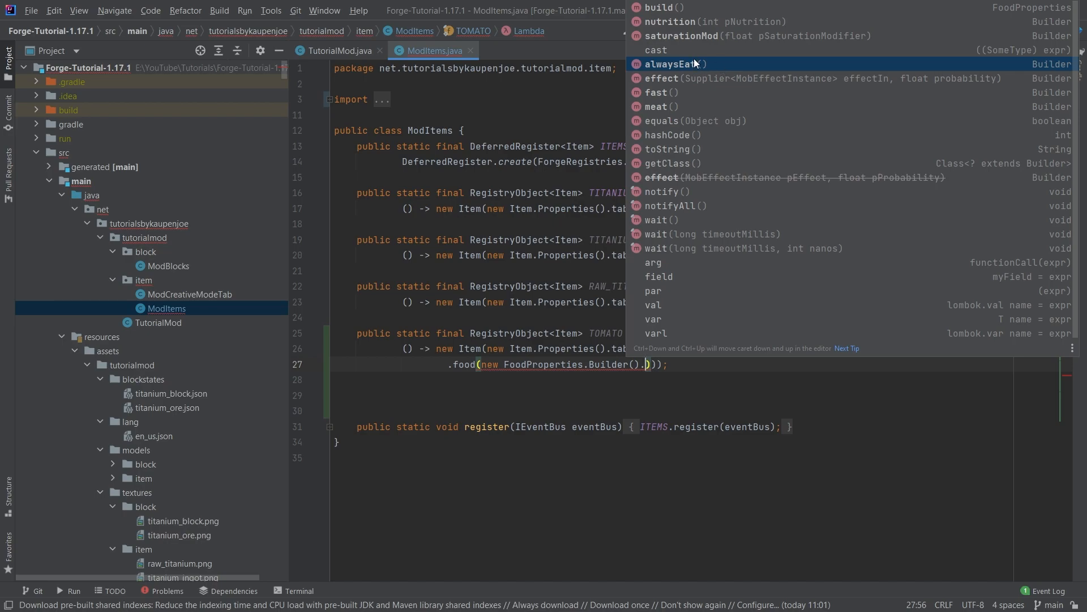
mouse_move(665, 107)
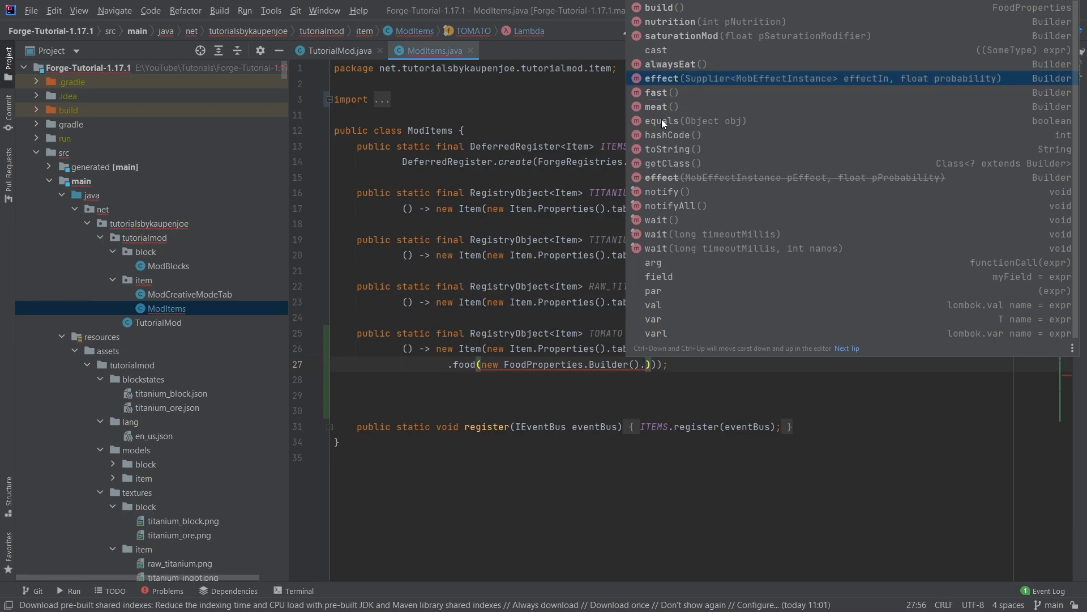
mouse_move(675, 141)
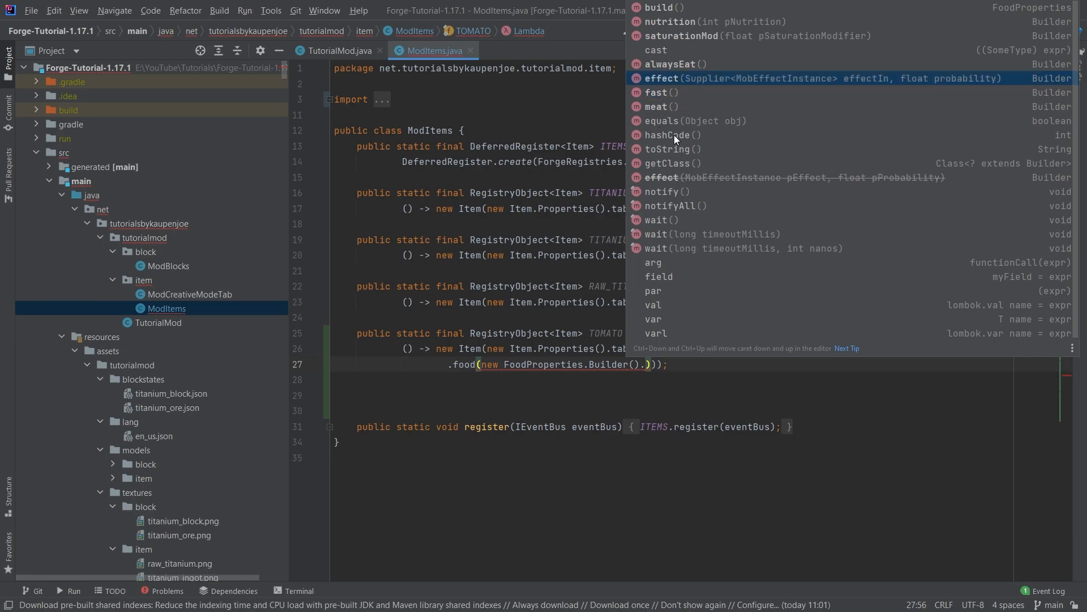
mouse_move(706, 95)
type("nutrition()")
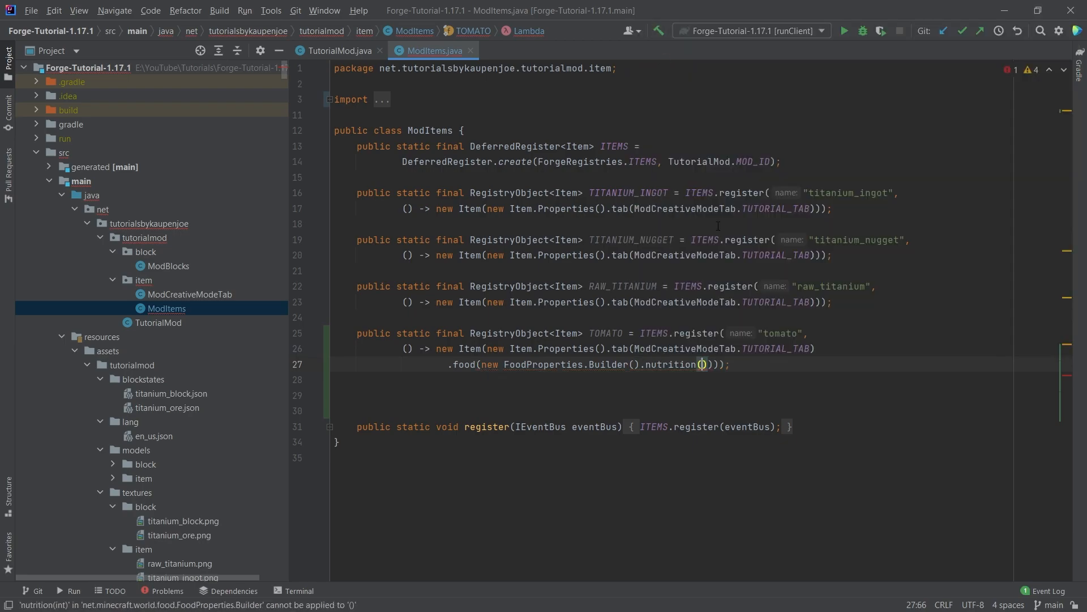
- Give the food properties nutrition 2 and saturationMod 0.2f, finished with .build()
type("2.")
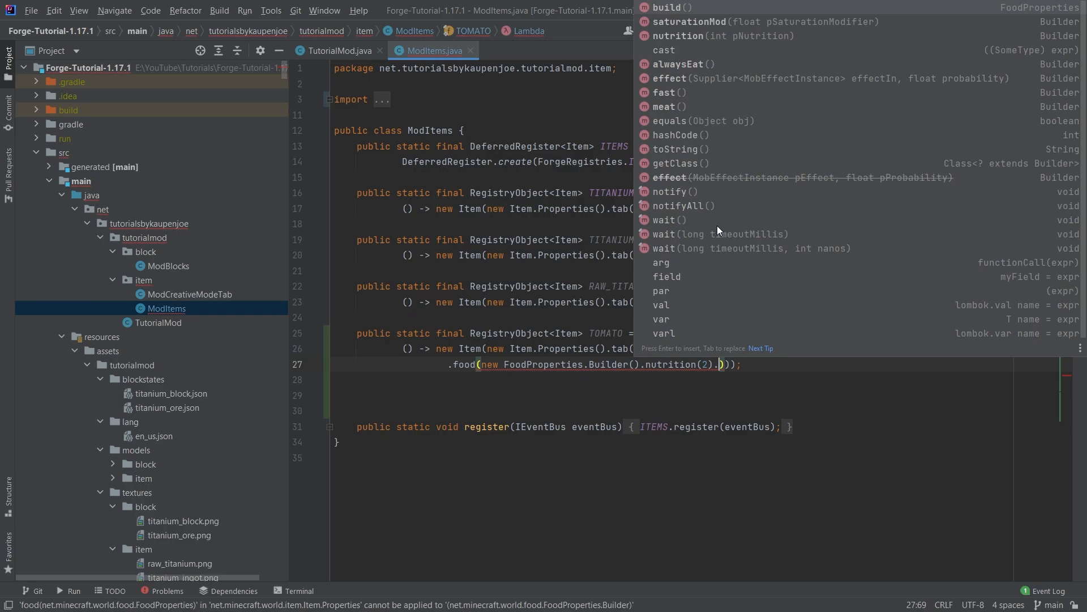
left_click(727, 21)
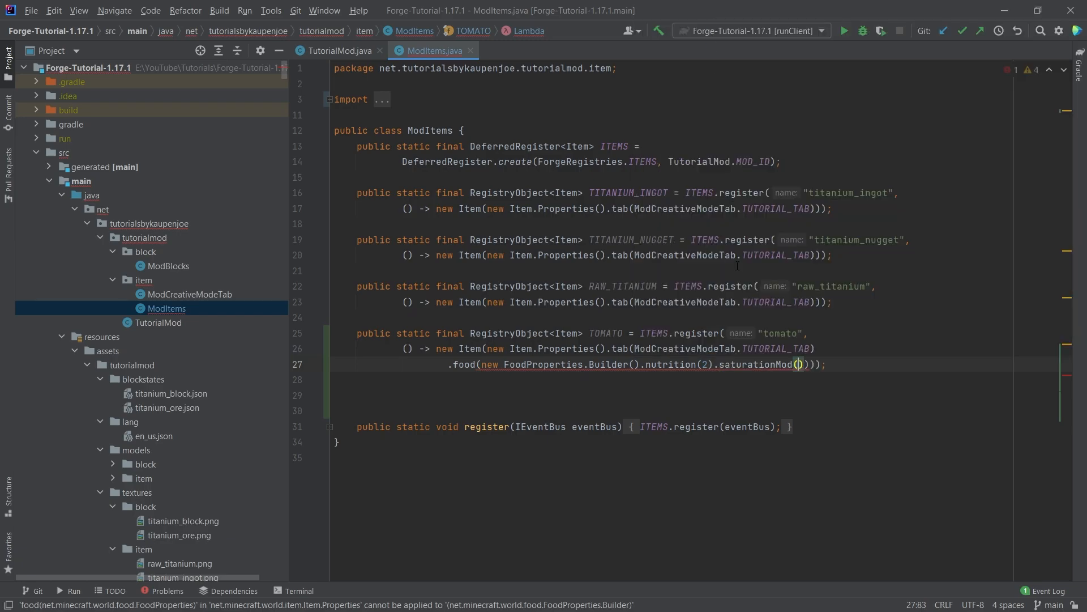
type("0.2f")
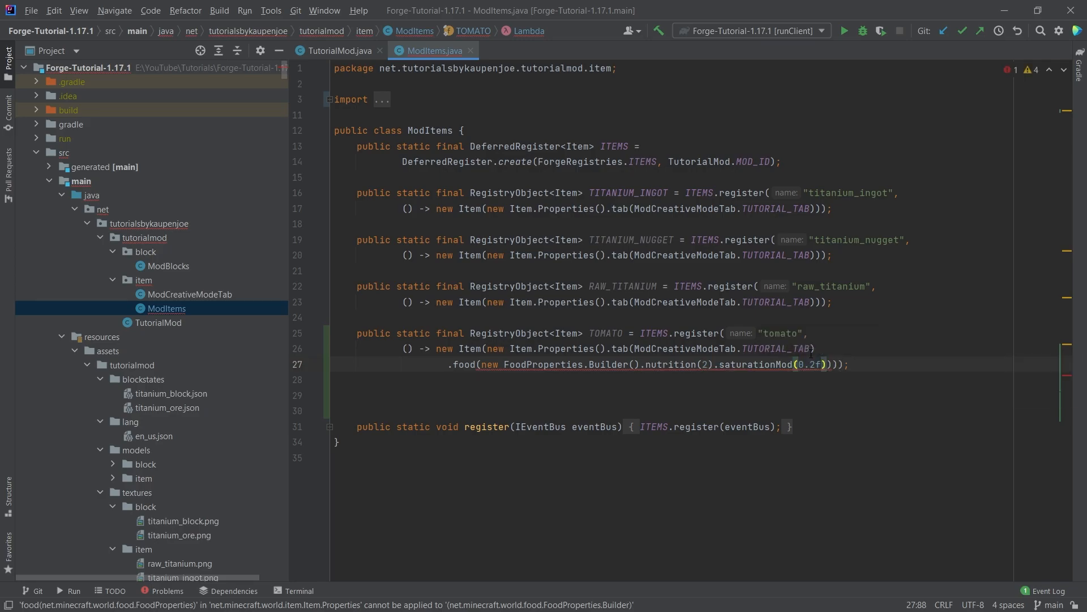
type(".build()")
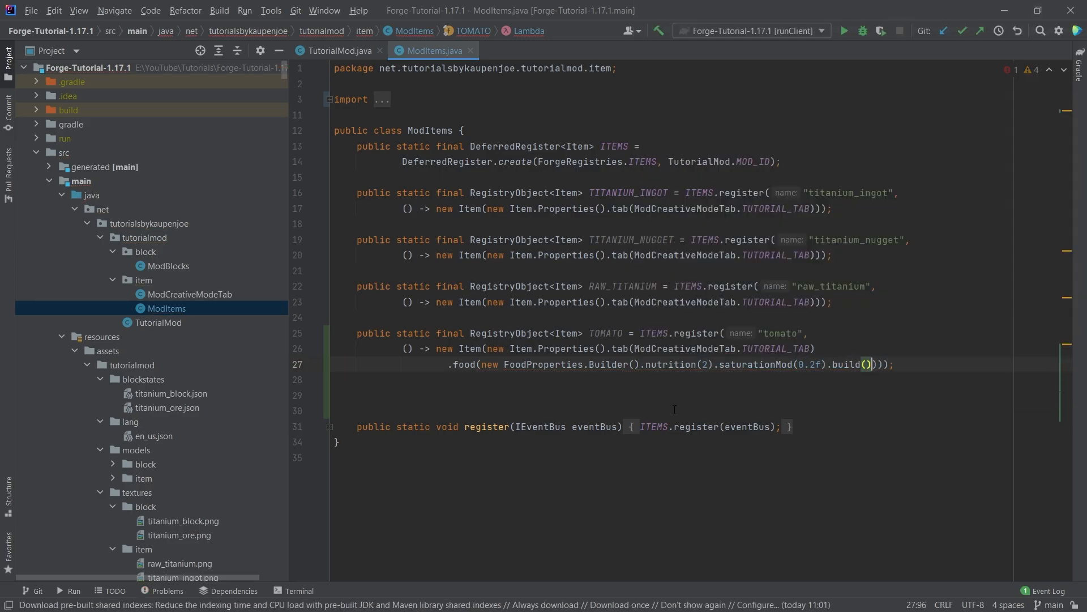
- Begin copying raw_titanium.json in models/item as a new tomato model file
double_click(848, 364)
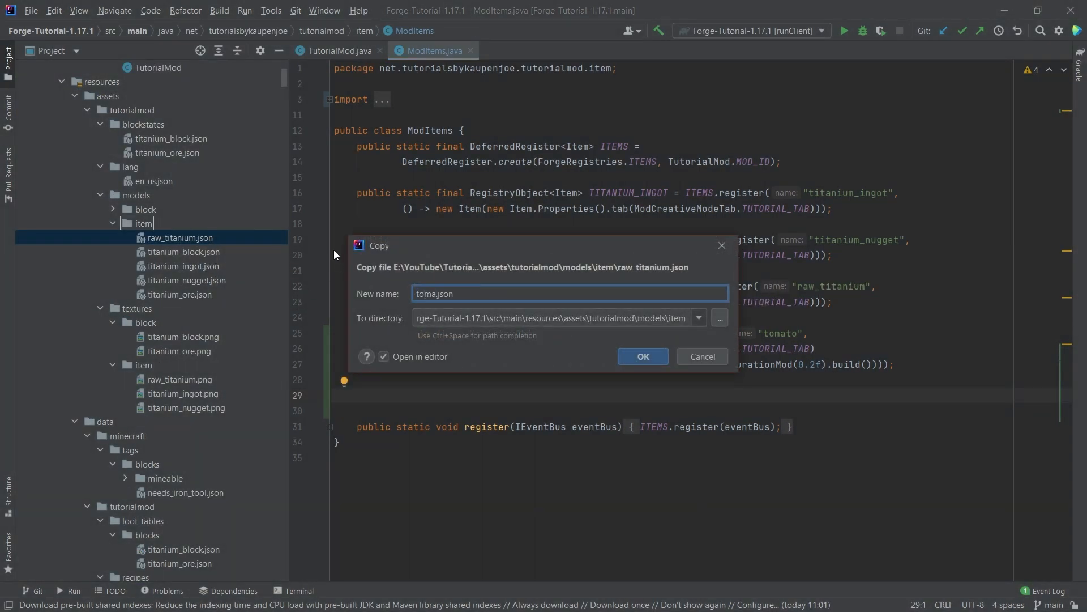
- Create tomato.json added to Git, its layer0 set to tutorialmod:item/tomato, with tomato.png in textures/item
left_click(641, 356)
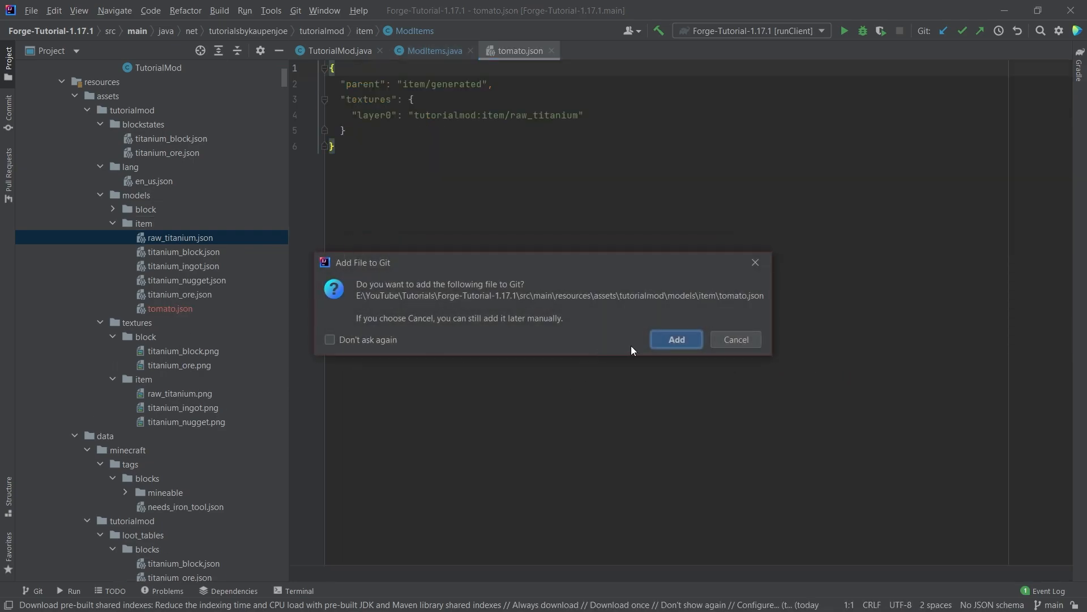
left_click(675, 339)
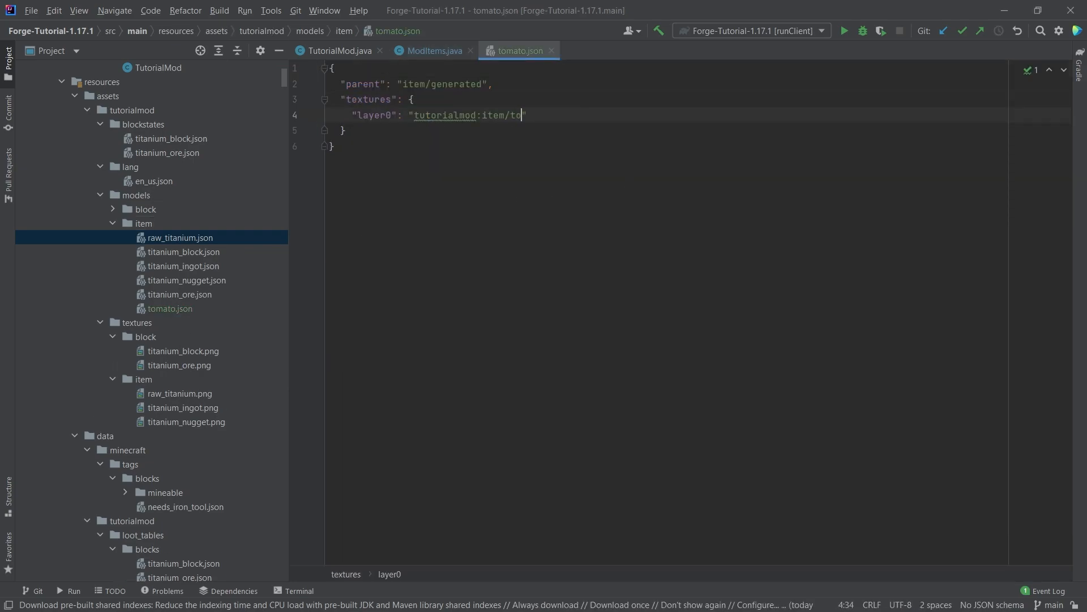
type("mato")
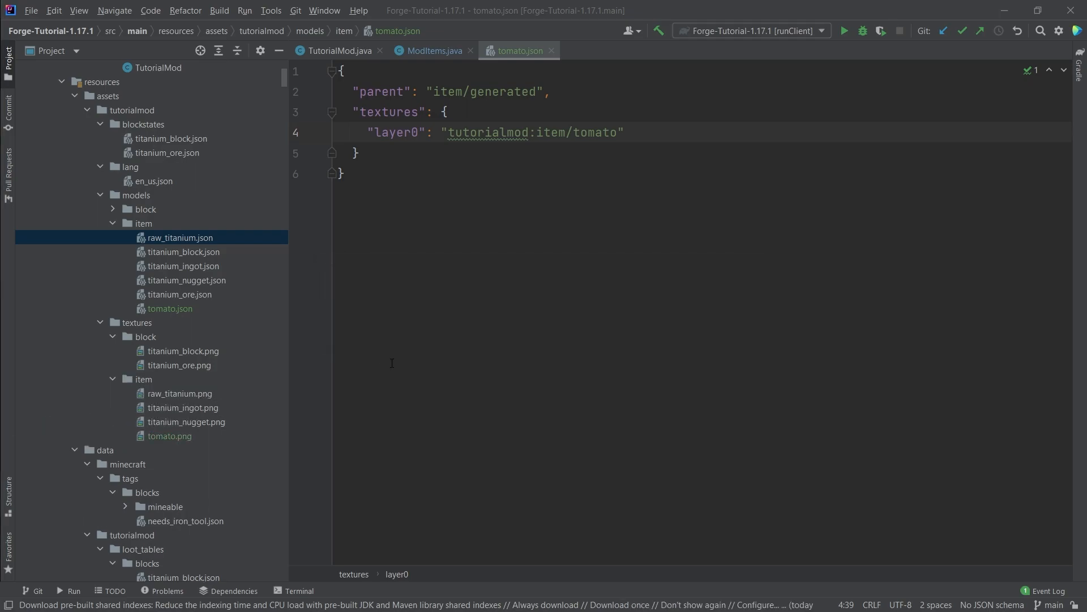
scroll("up", 3)
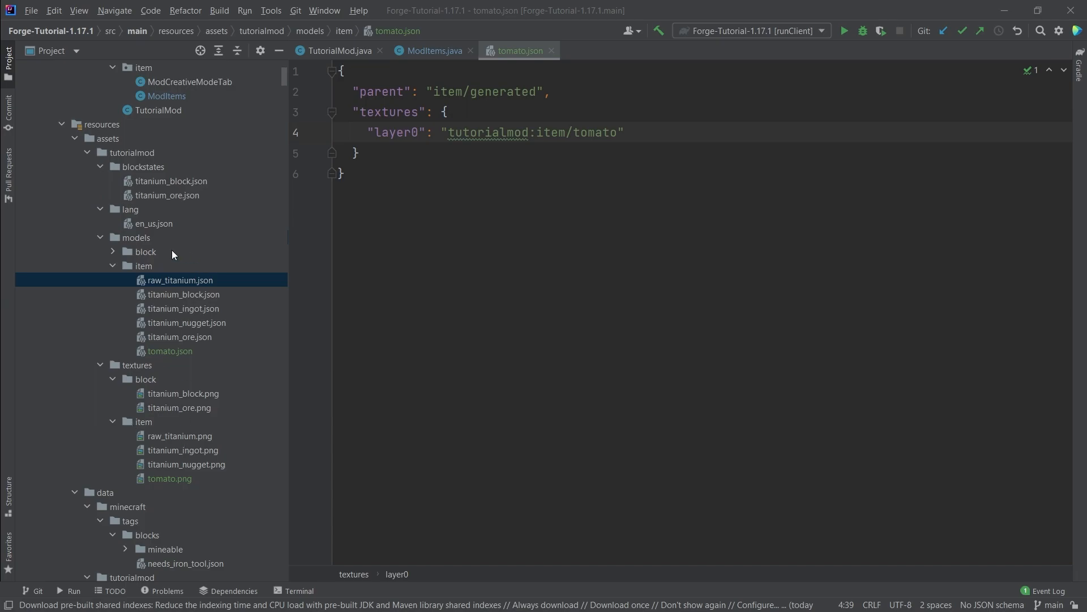
- Add a tomato translation line to en_us.json, copied from the raw_titanium entry
left_click(155, 224)
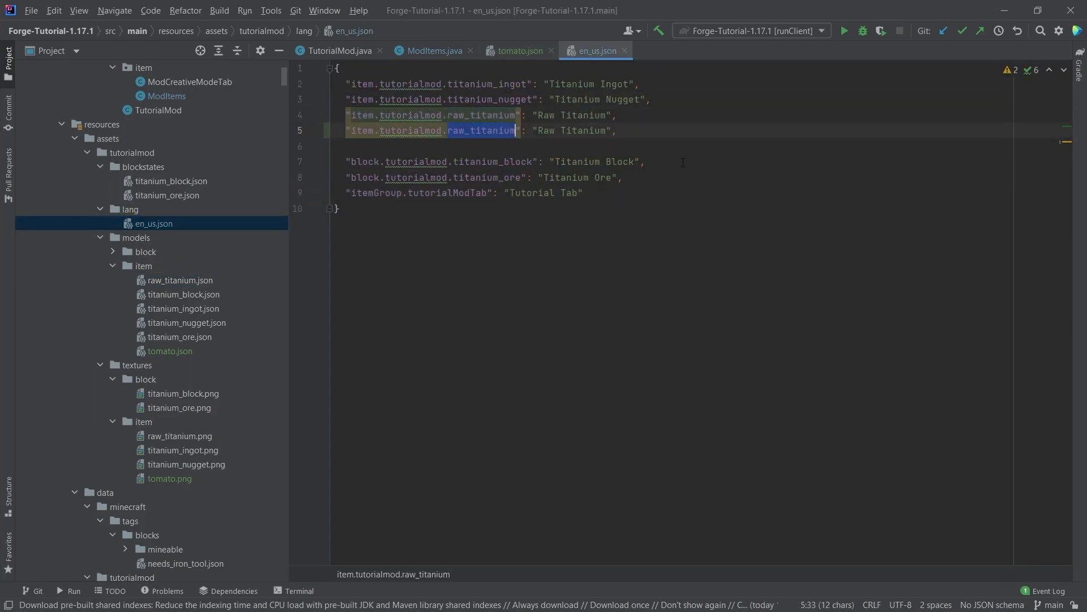
type("tomato")
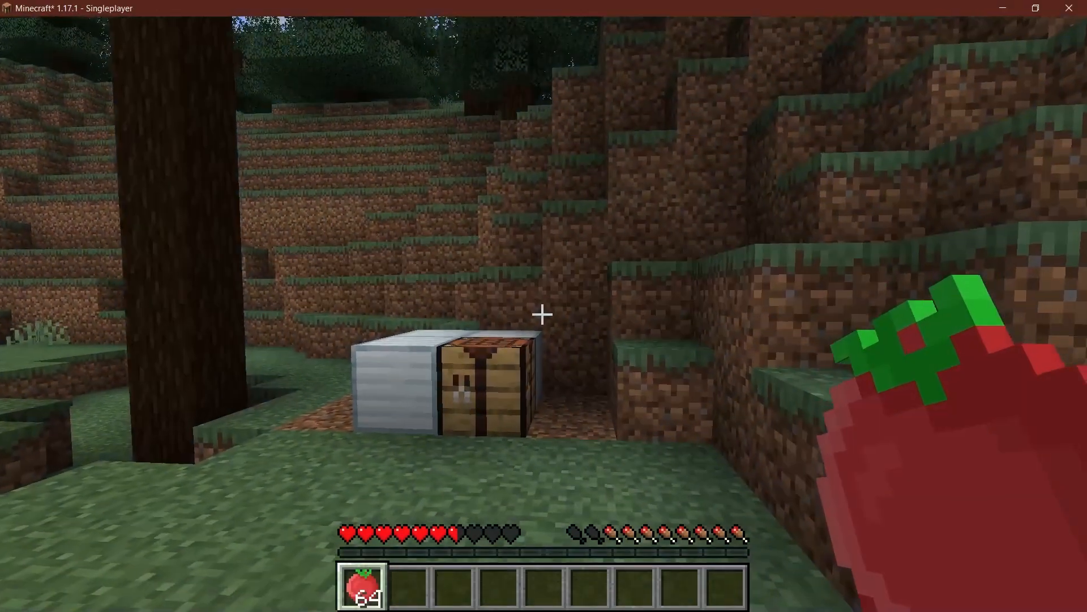
mouse_move(543, 314)
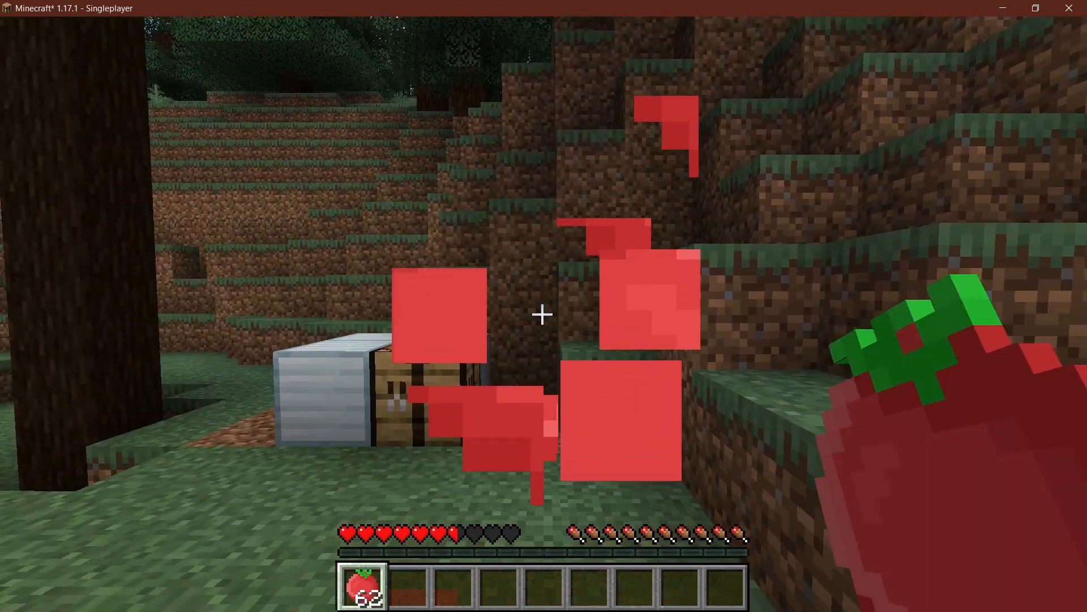
mouse_move(542, 313)
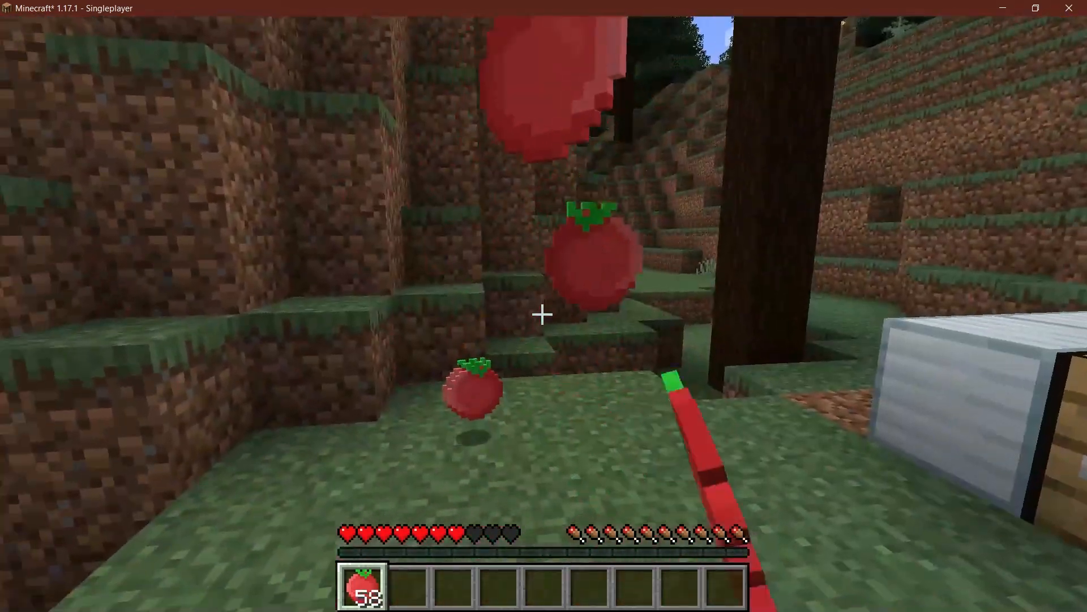
mouse_move(544, 312)
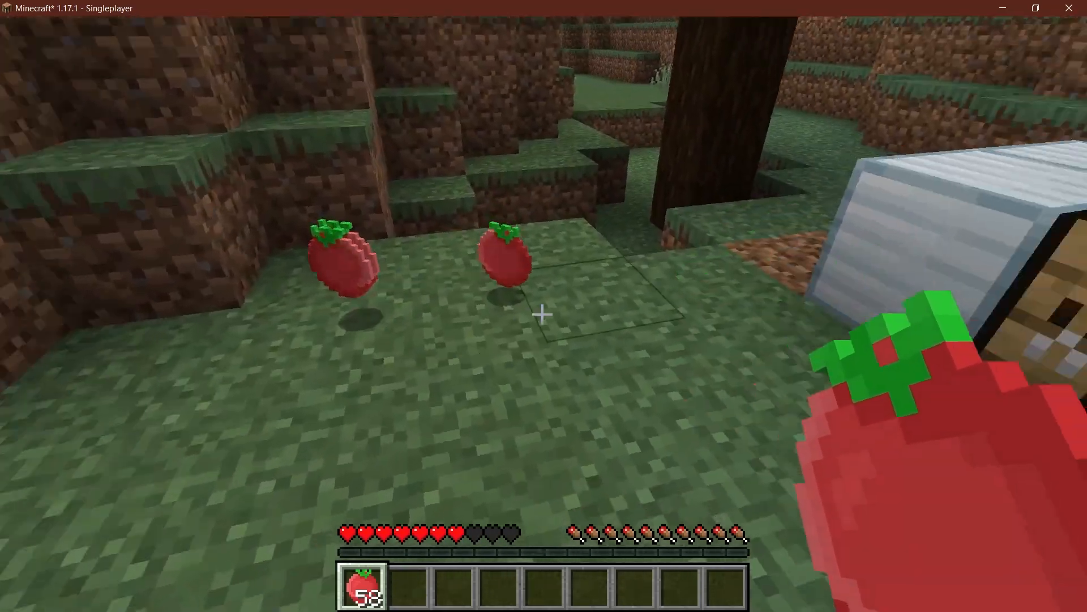
- Return from Minecraft to the tomato registration code after eating and dropping tomatoes
key("alt+tab")
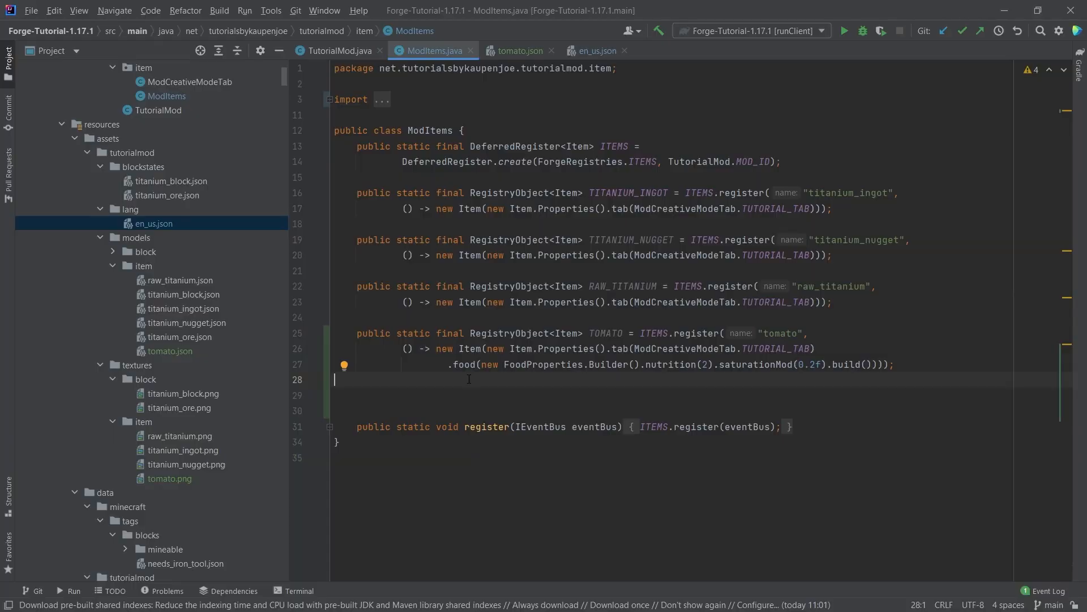